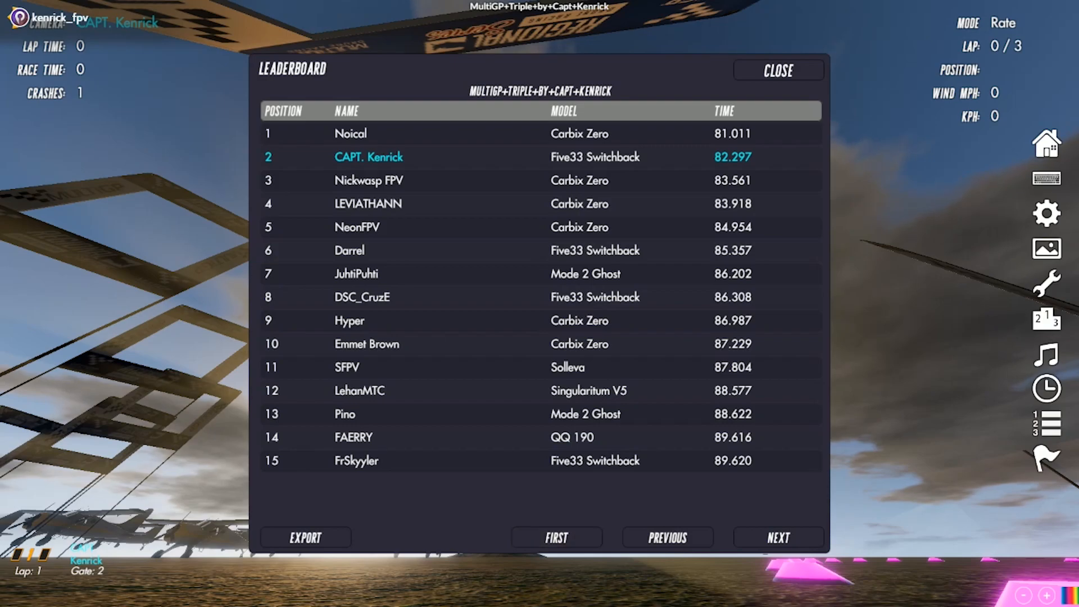
click(778, 70)
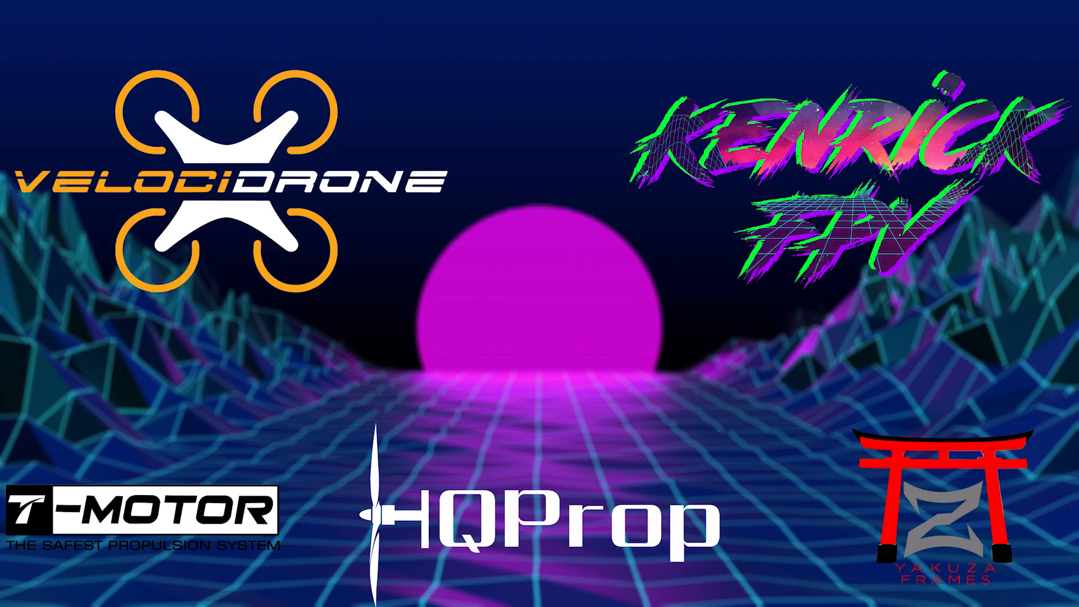